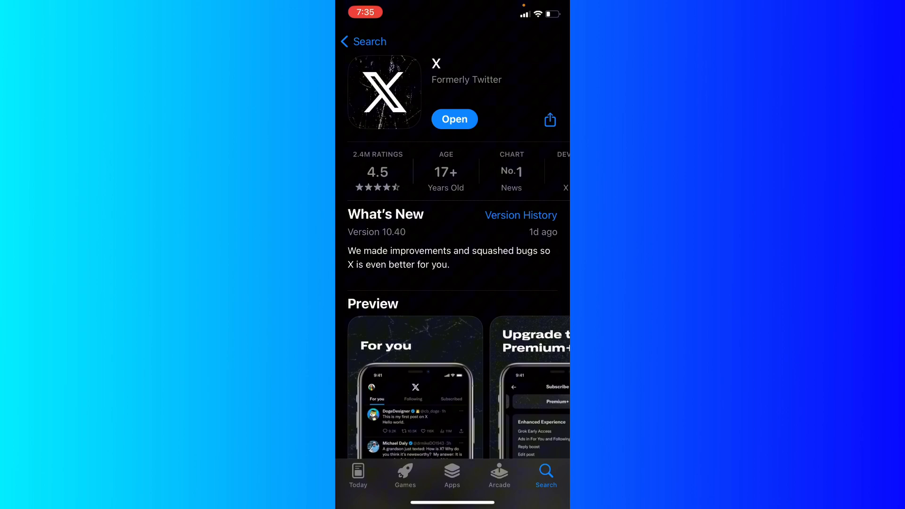
Step: Open the installed X app from its App Store page
click(453, 119)
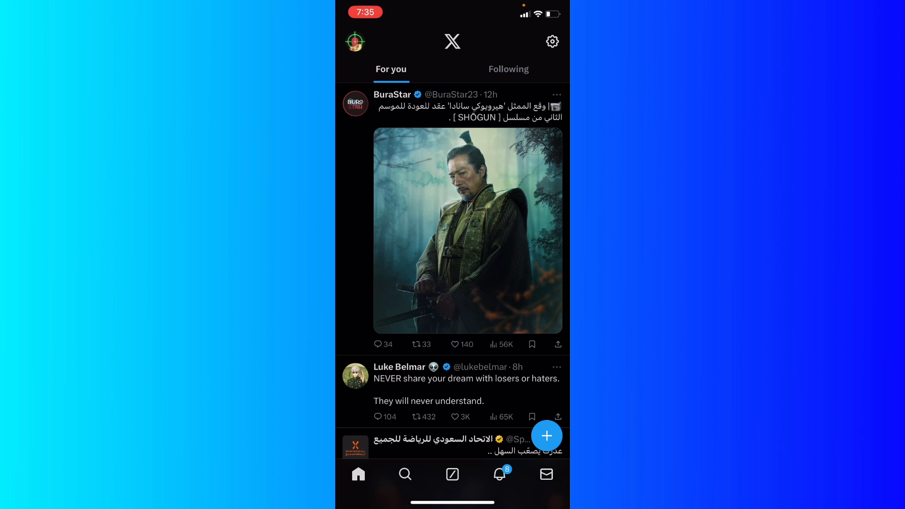
Step: Go to the Bookmarks list through X's side menu
click(355, 41)
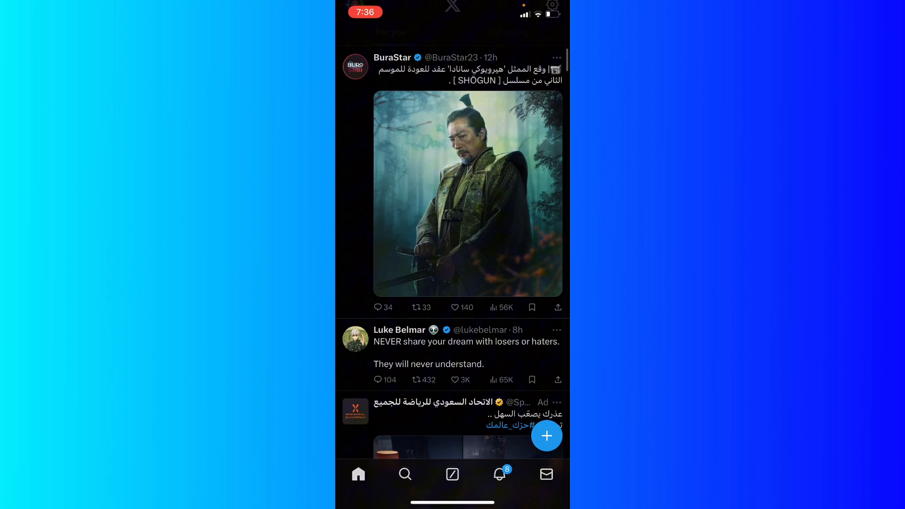
scroll(down, 3)
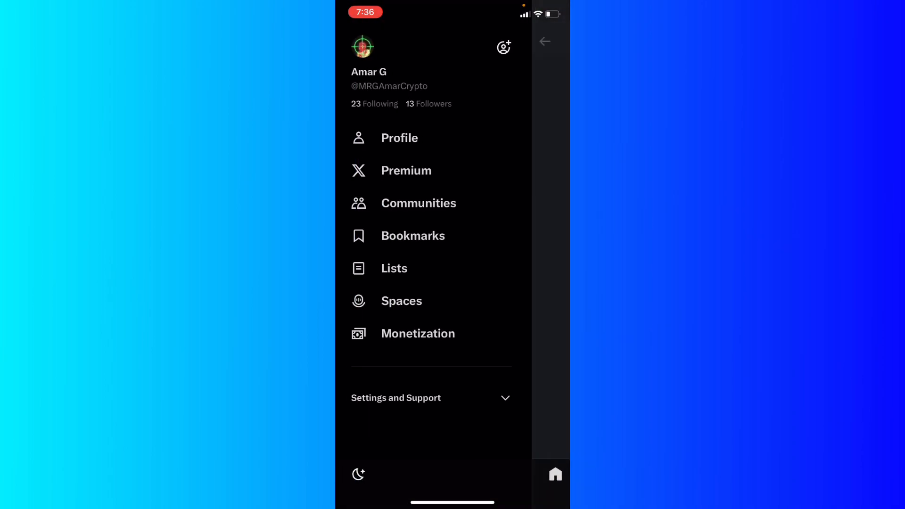
click(412, 236)
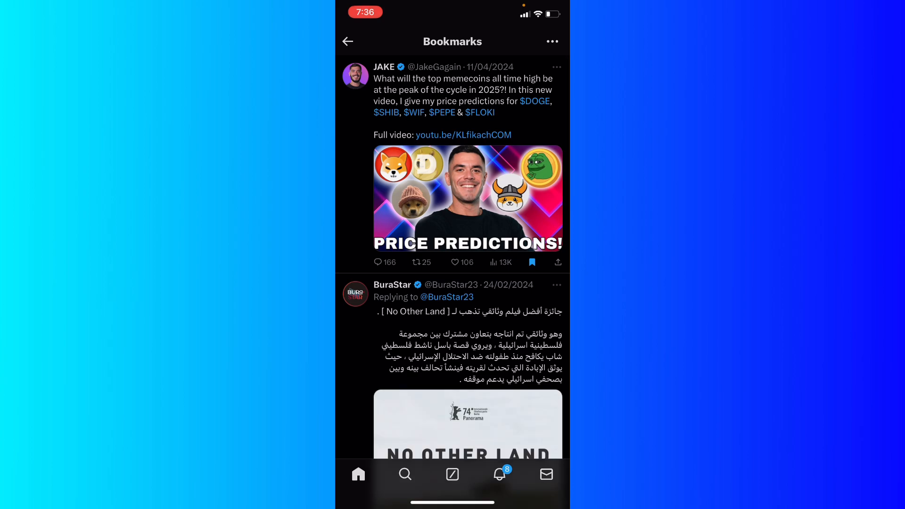
Step: Open the bookmarked cat video post and copy its link
scroll(down, 3)
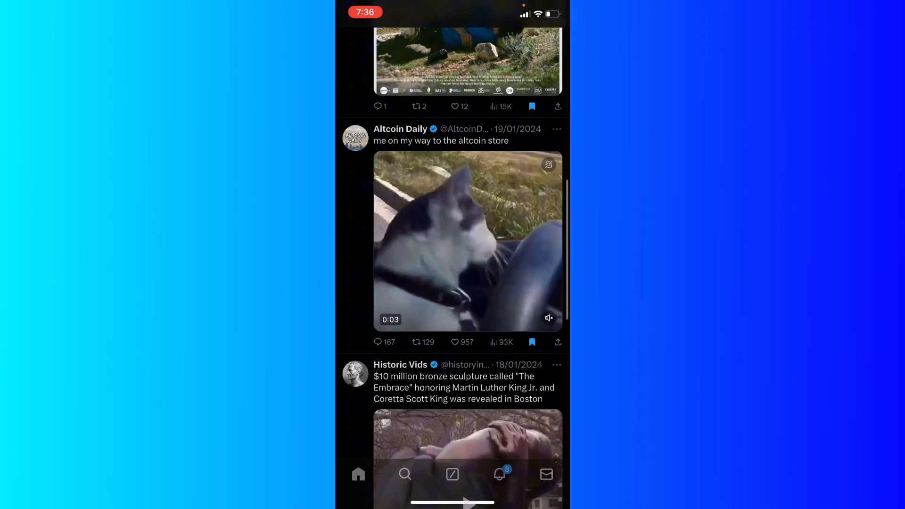
click(468, 239)
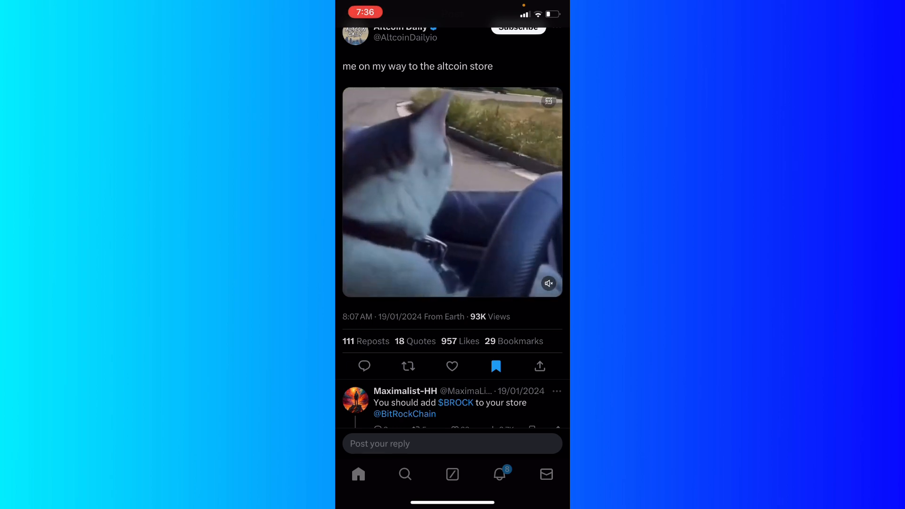
click(539, 365)
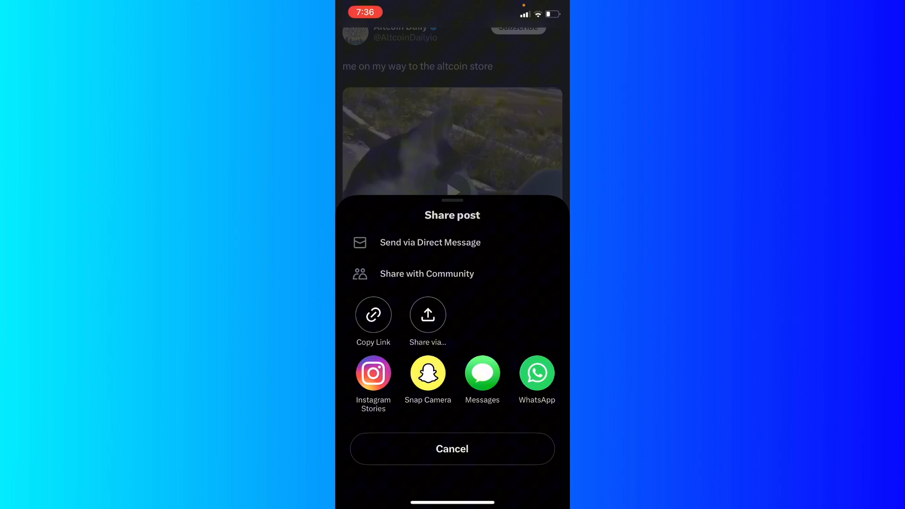
click(373, 315)
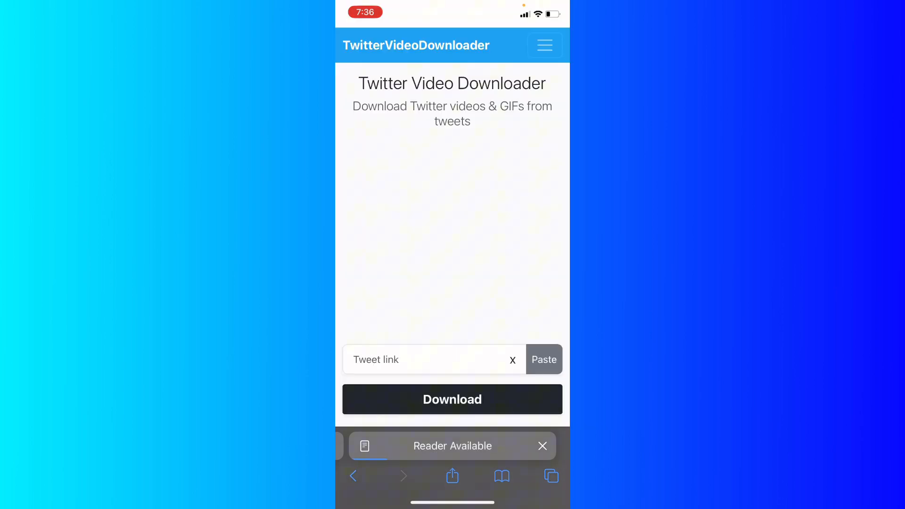
Step: Paste the post link into TwitterVideoDownloader, get three mp4 options, then return to search results
click(430, 359)
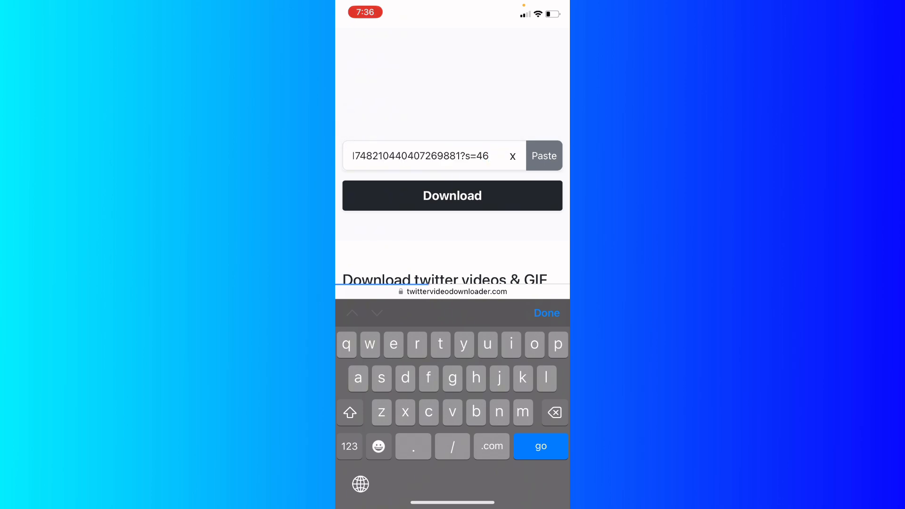
click(451, 195)
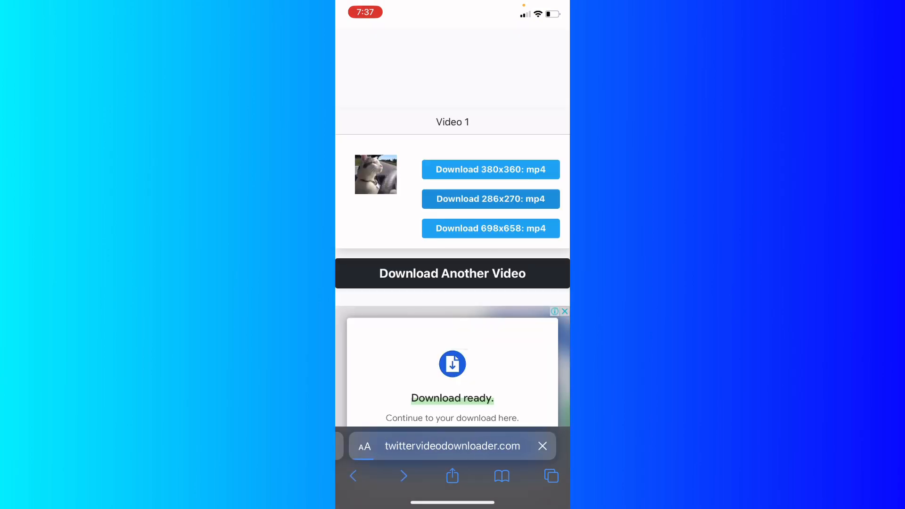
click(452, 273)
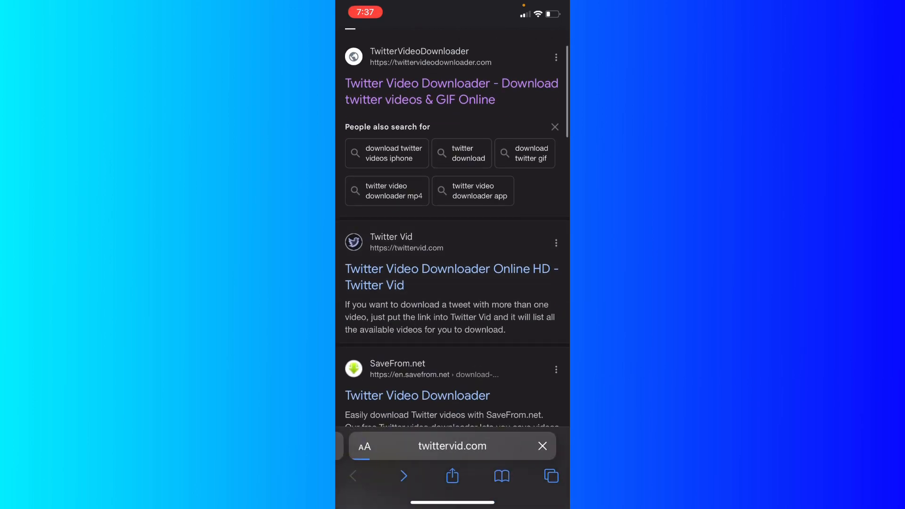
Step: Paste the cat post link into TwitterVid's Tweet URL field and load its videos
click(451, 156)
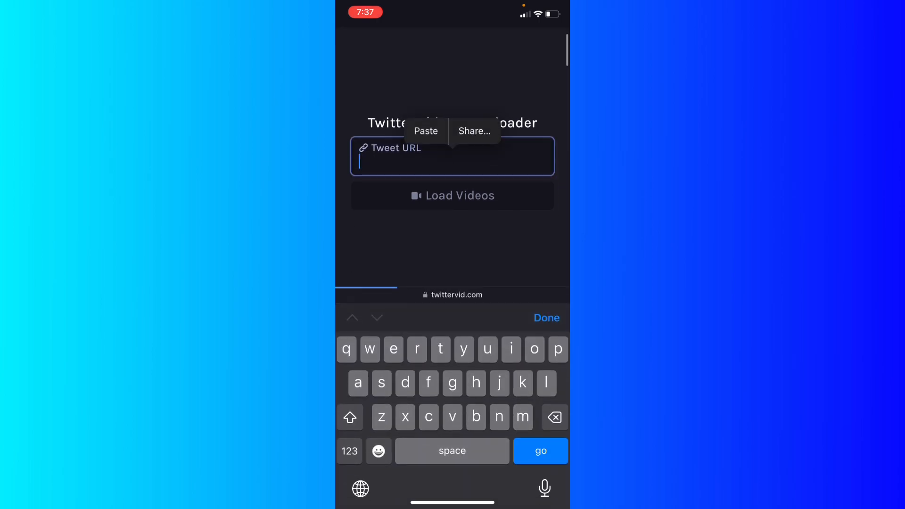
click(426, 131)
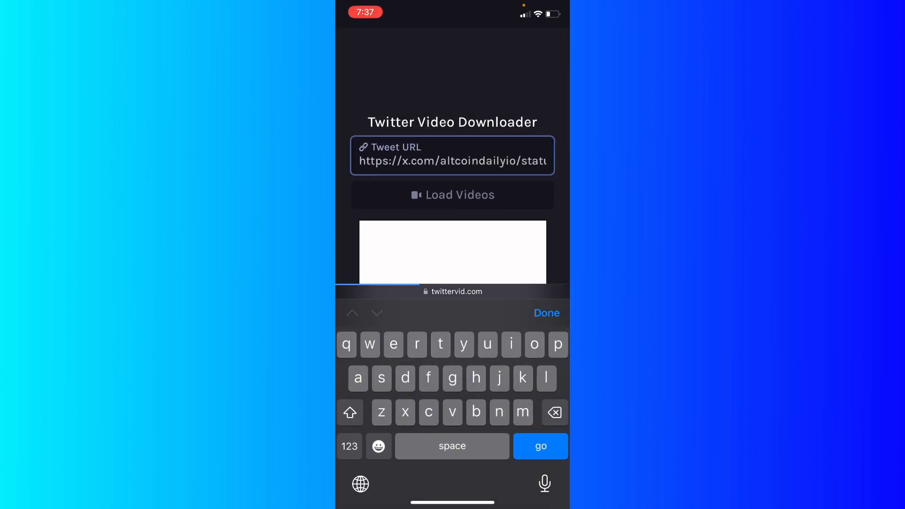
click(539, 446)
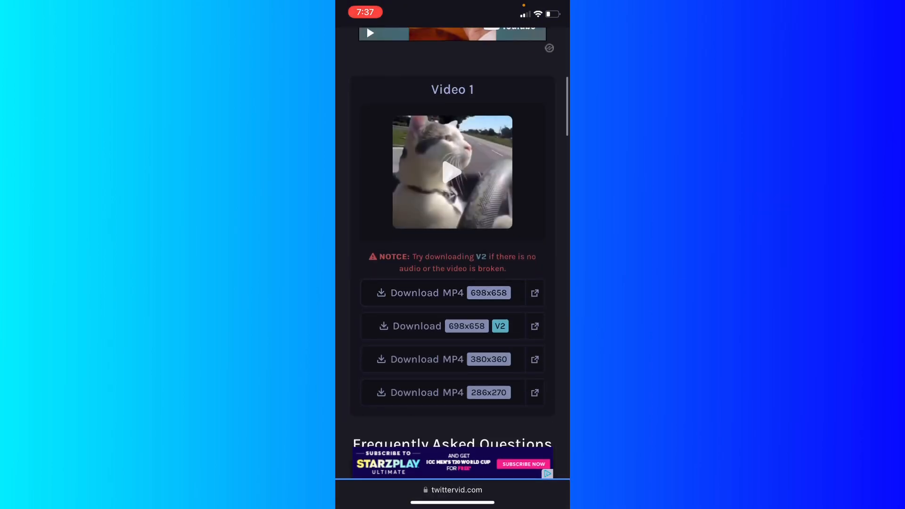
Step: Download the 698x658 MP4, save it to Photos, and play it from Recents
click(438, 293)
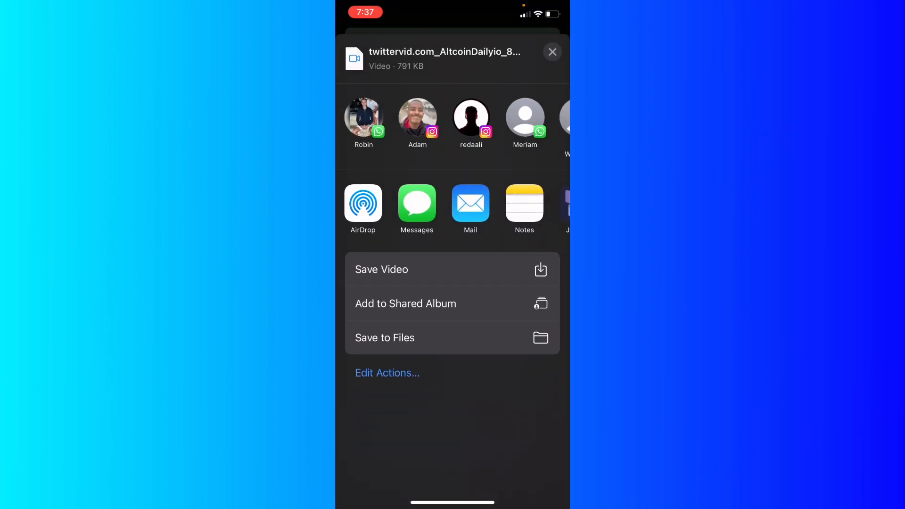
click(551, 52)
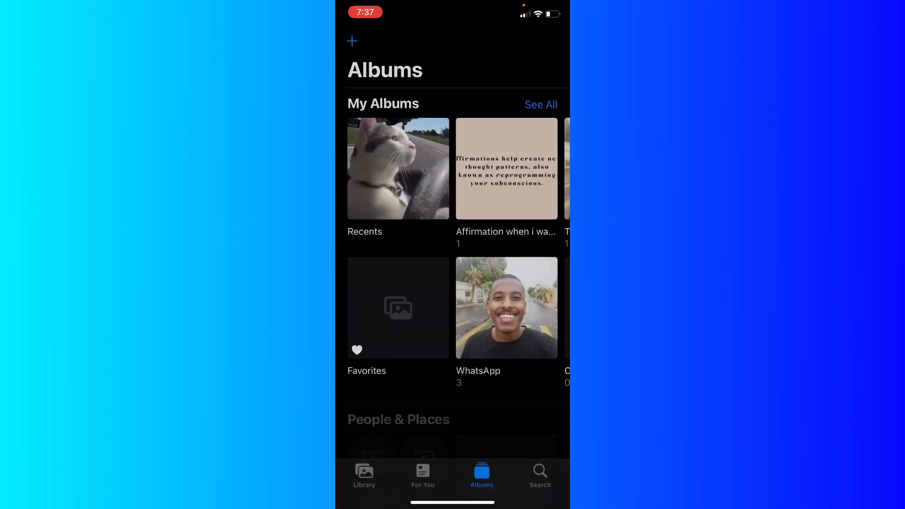
click(398, 169)
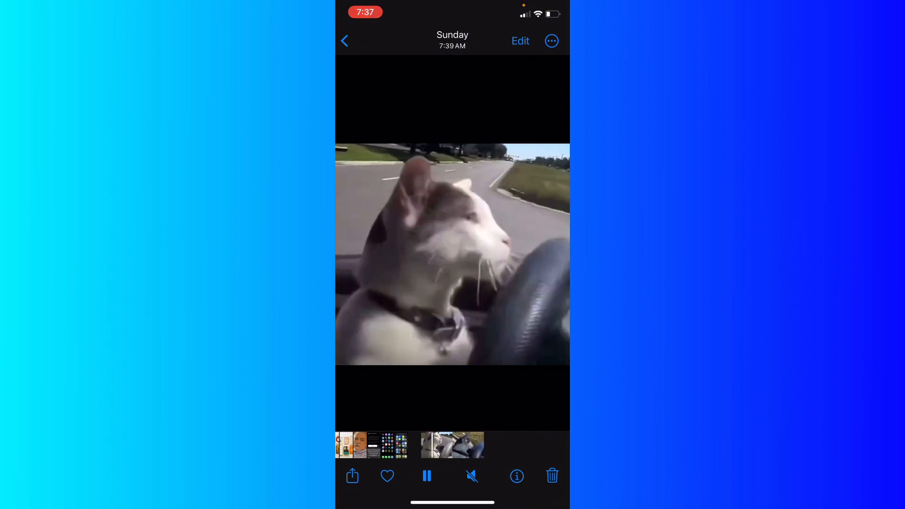